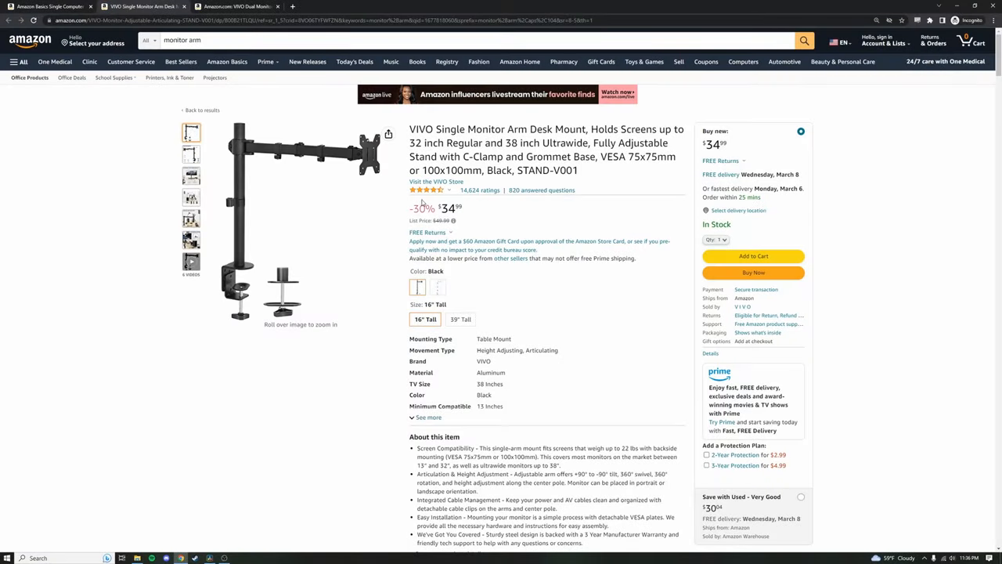
Step: Open the $27.99 Amazon Basics Single Computer Monitor Stand and browse two of its photos
double_click(450, 208)
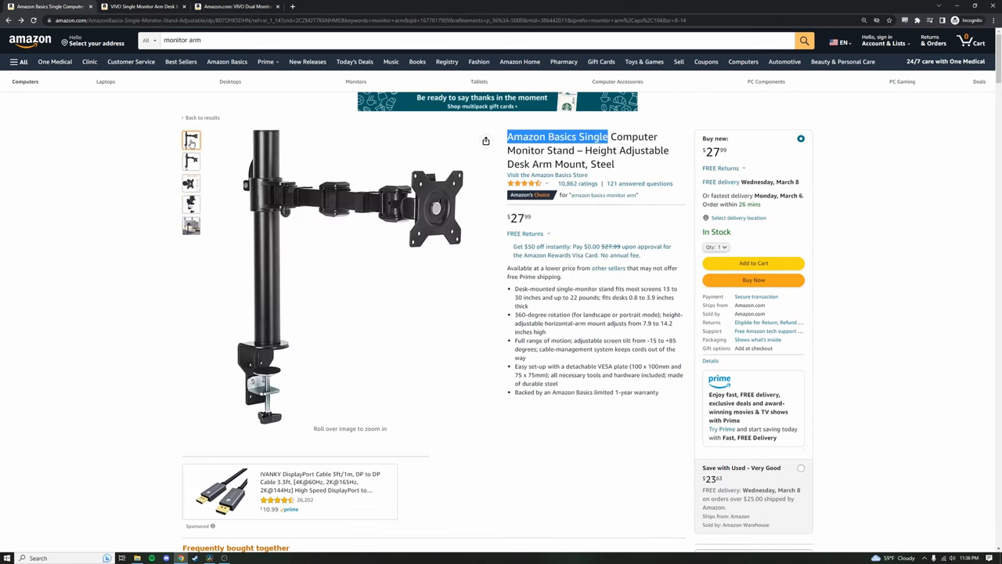
click(191, 161)
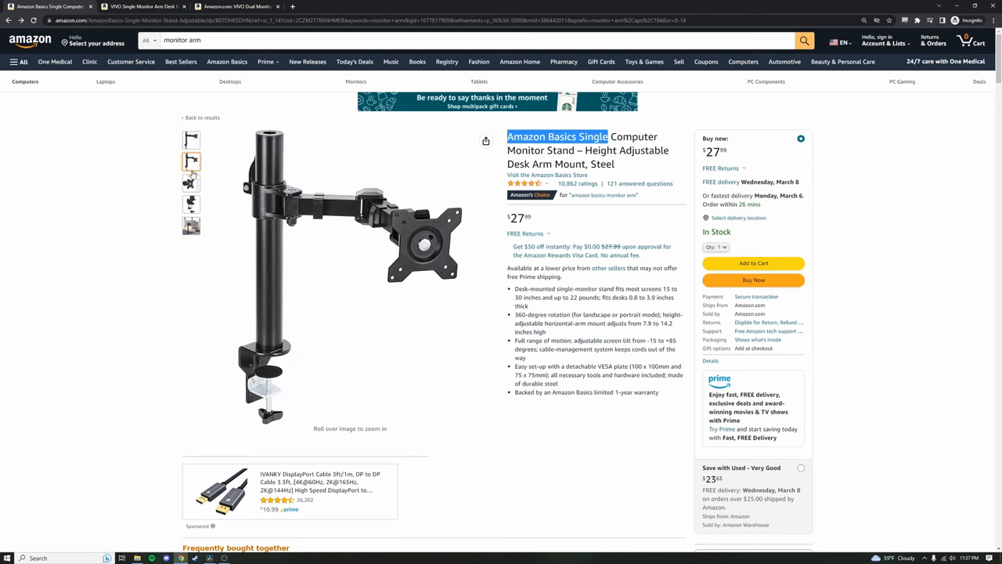
click(191, 183)
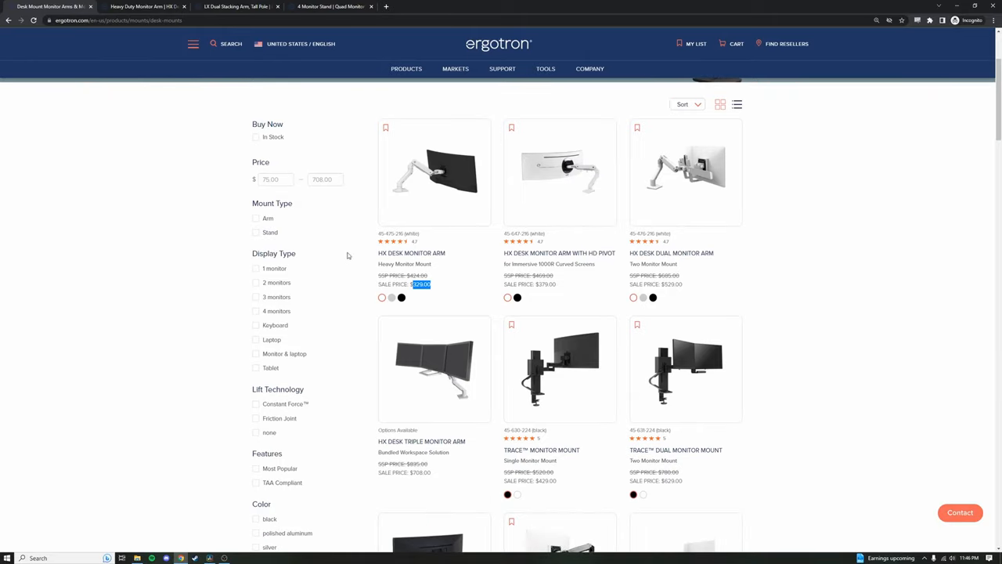
Step: View the Ergotron HX Desk Monitor Arm page, then scroll the LX Dual Stacking Arm page
click(434, 172)
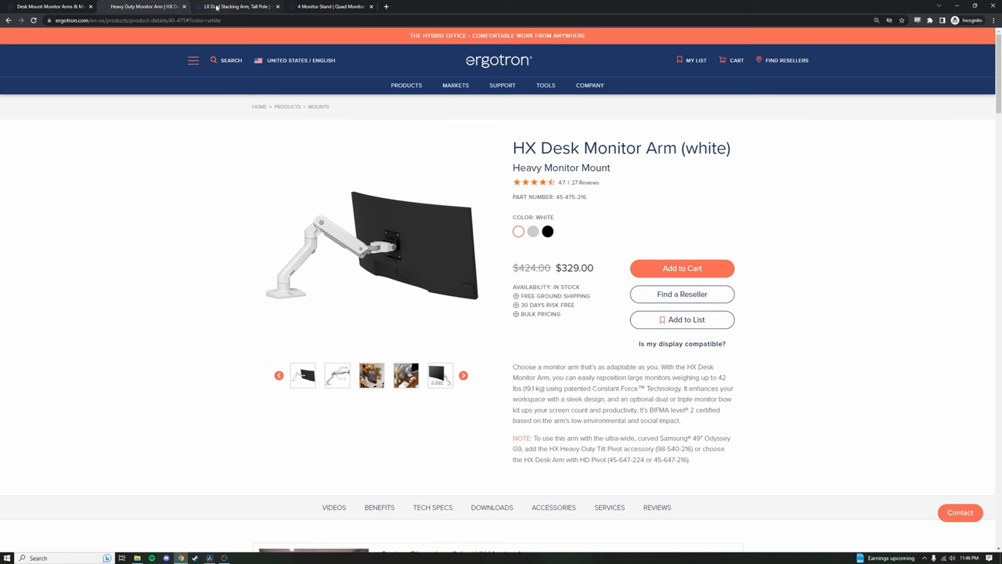
click(235, 6)
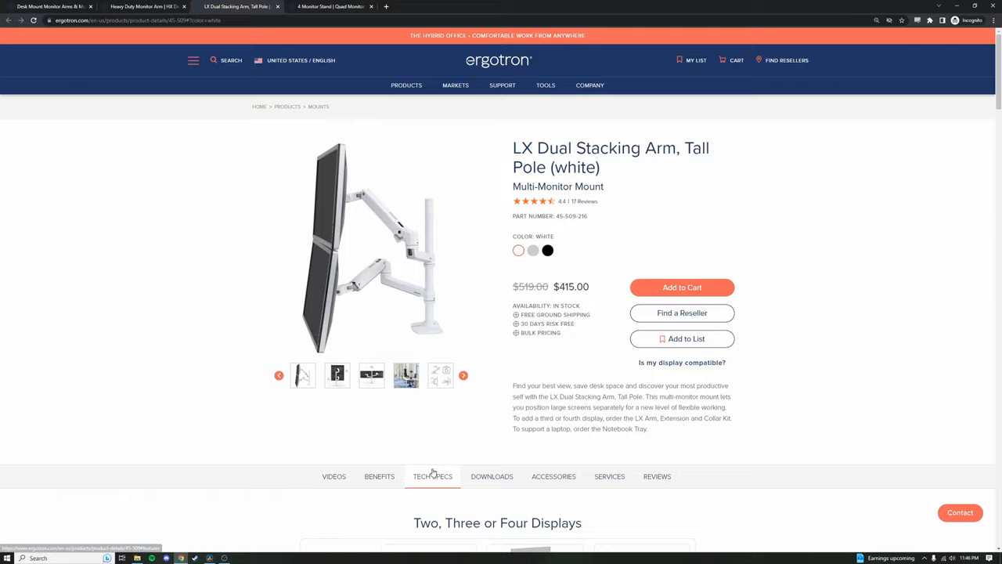
scroll(down, 3)
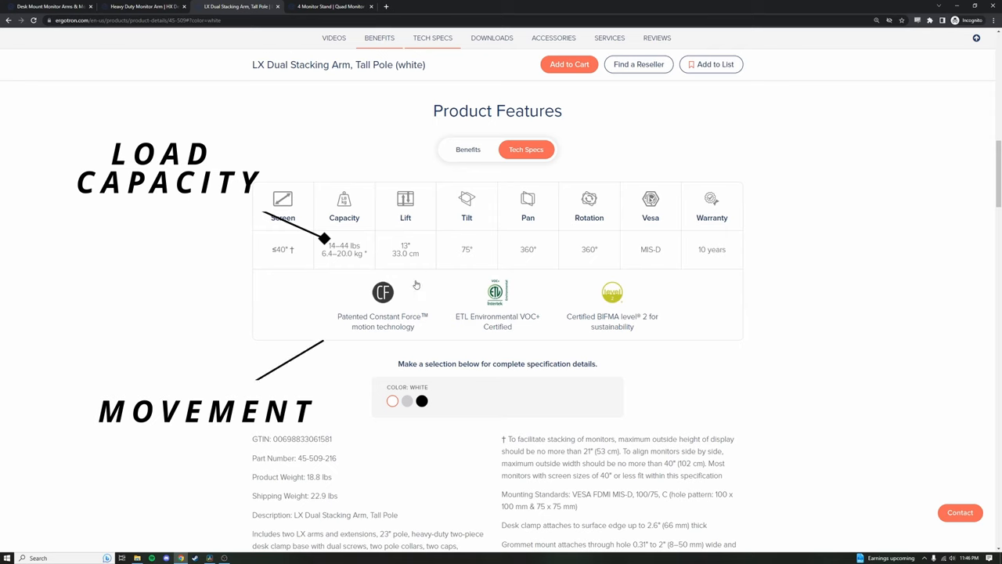
mouse_move(406, 297)
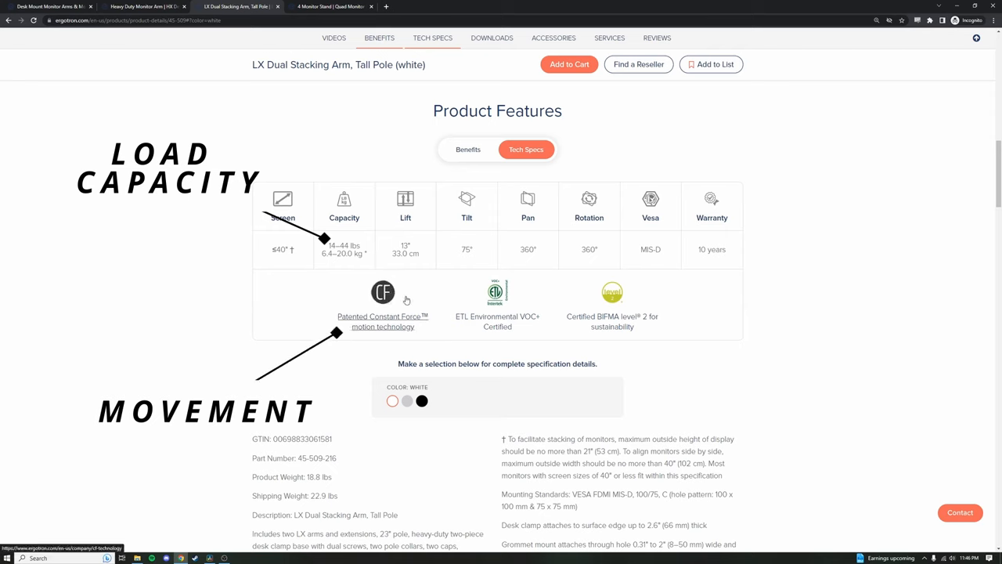
mouse_move(414, 288)
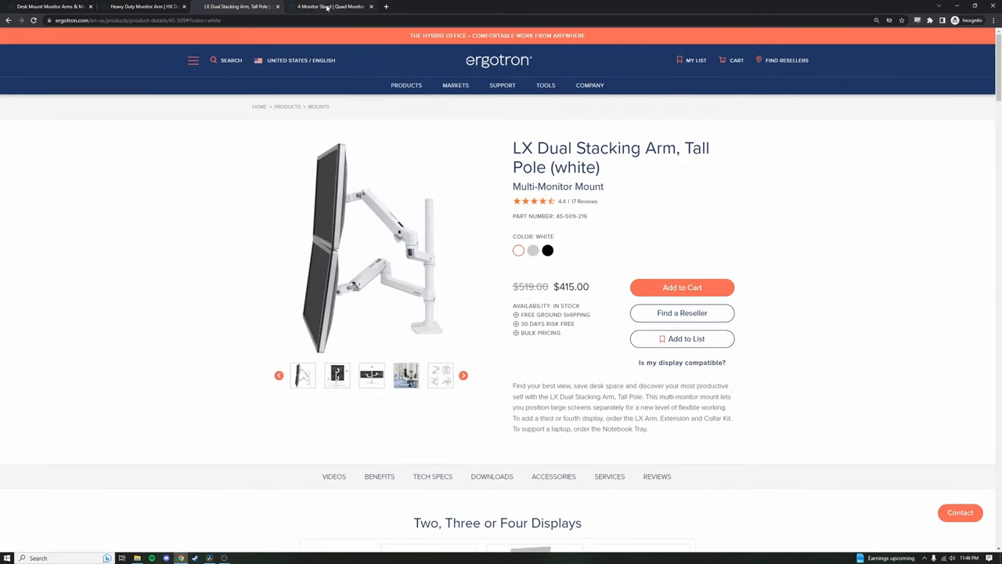
Step: Browse the DS100 Quad-Monitor Desk Stand's second, third and further photos
click(329, 7)
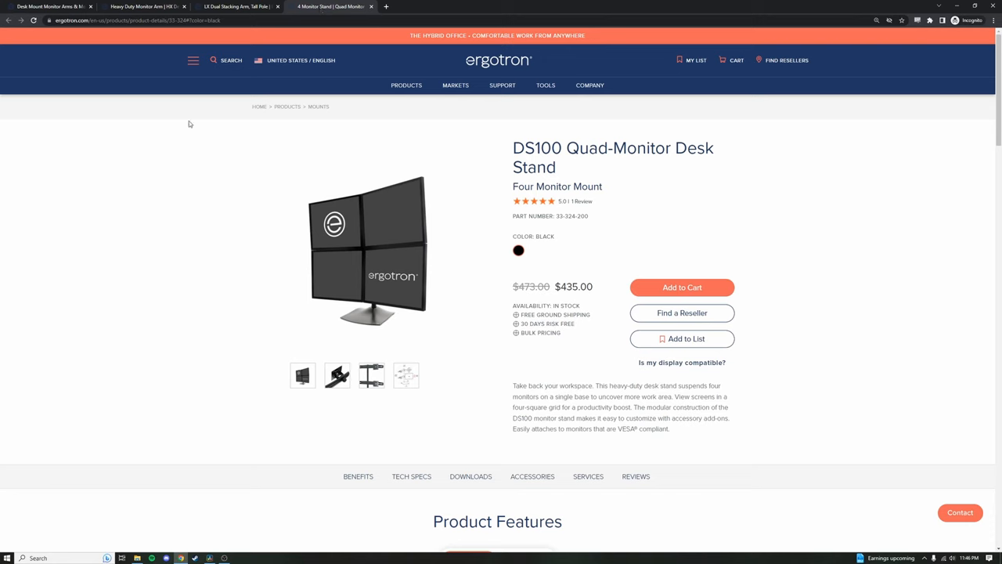
mouse_move(531, 358)
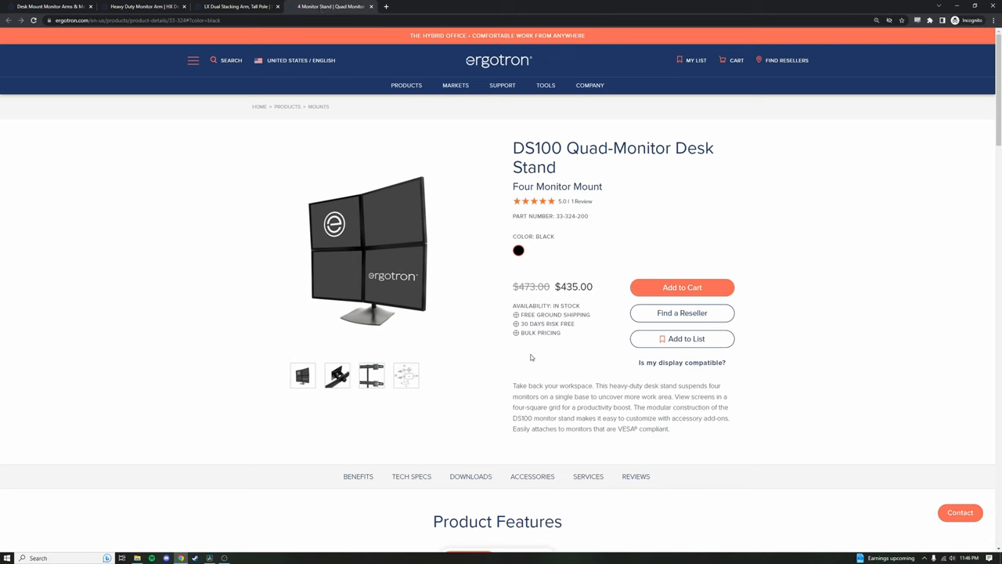
mouse_move(533, 359)
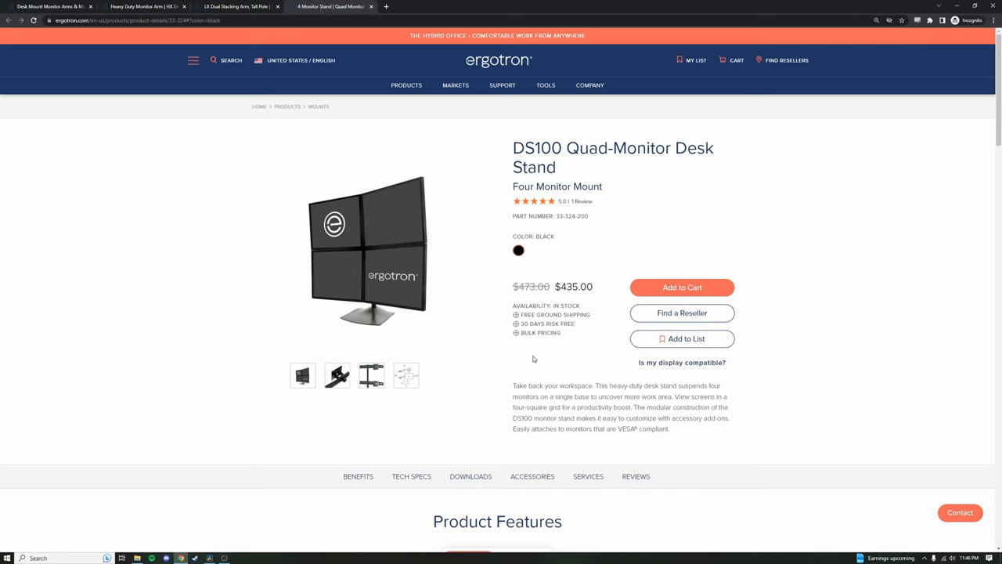
click(337, 375)
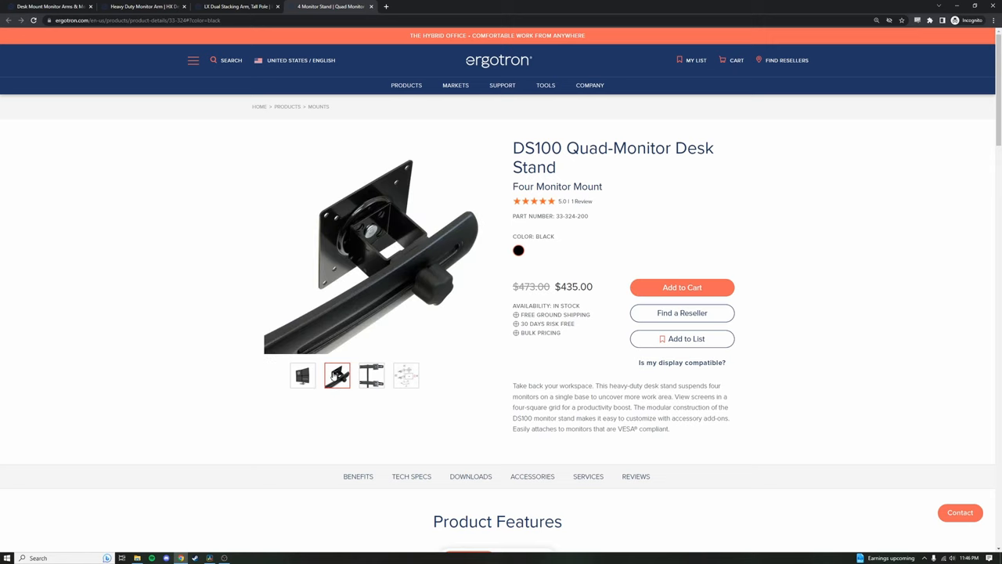
click(371, 376)
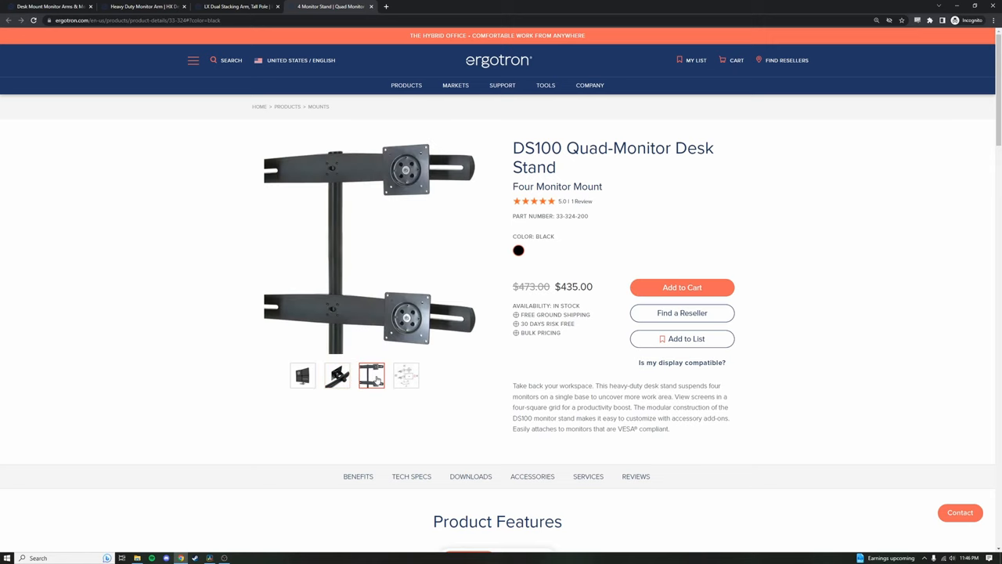
click(406, 376)
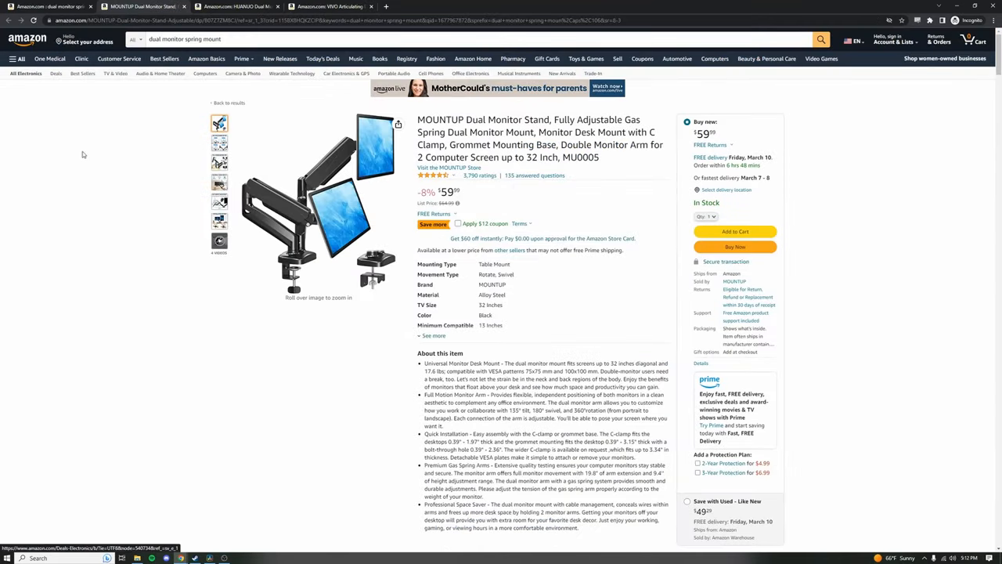
Step: Scroll the MOUNTUP listing, check HUANUO, then browse the VIVO articulating dual arm's photos
scroll(down, 3)
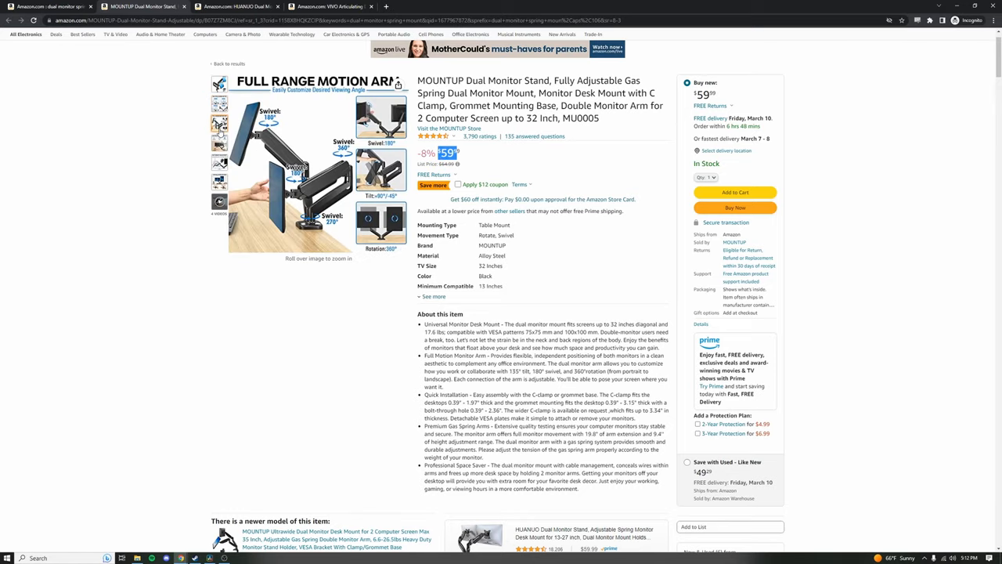
click(227, 7)
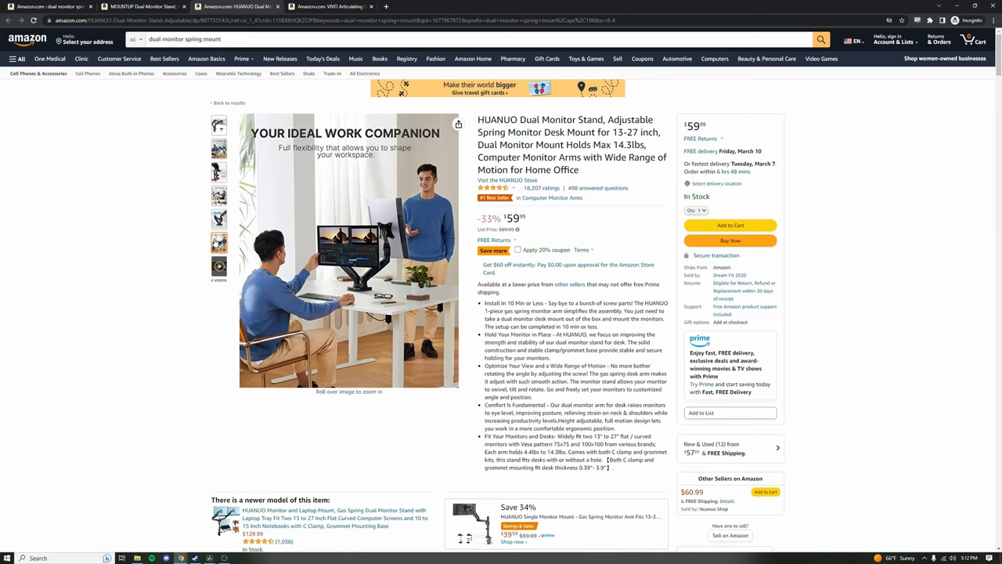
click(341, 7)
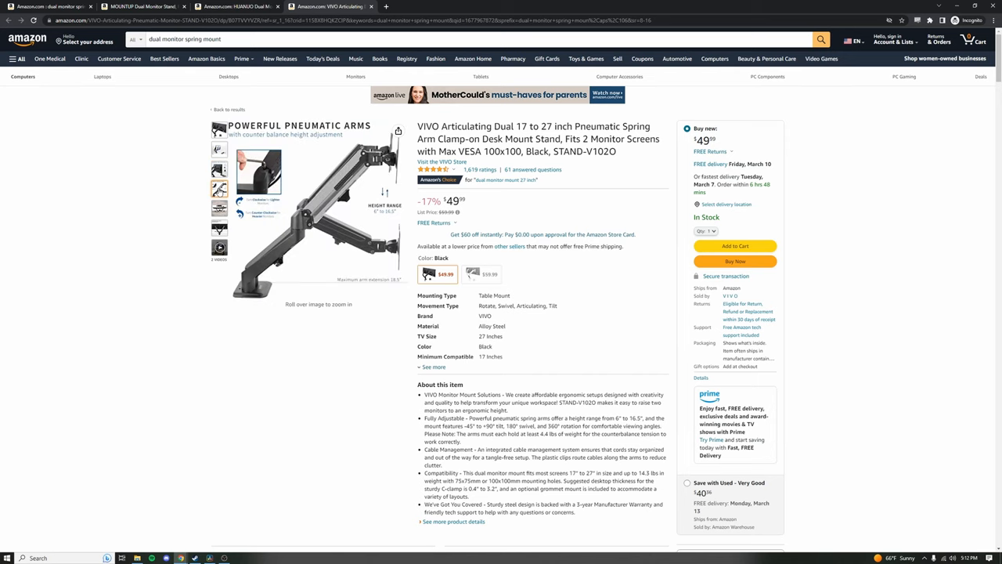
click(216, 209)
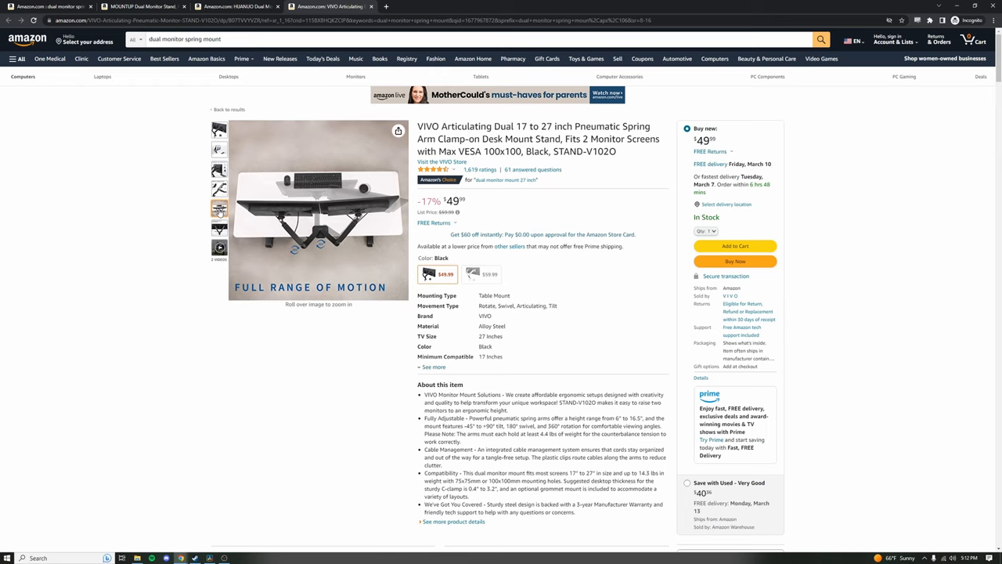
click(218, 208)
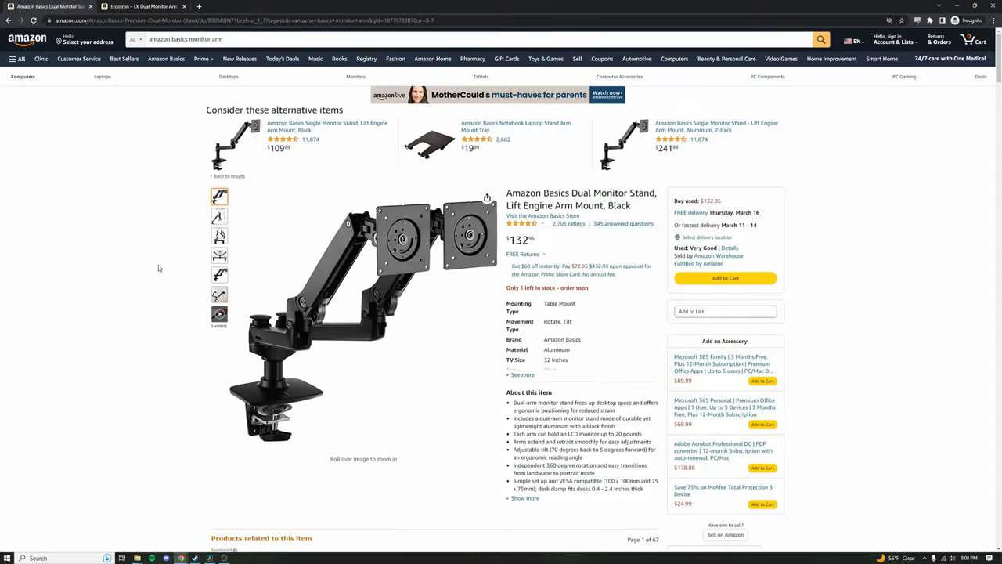
mouse_move(125, 263)
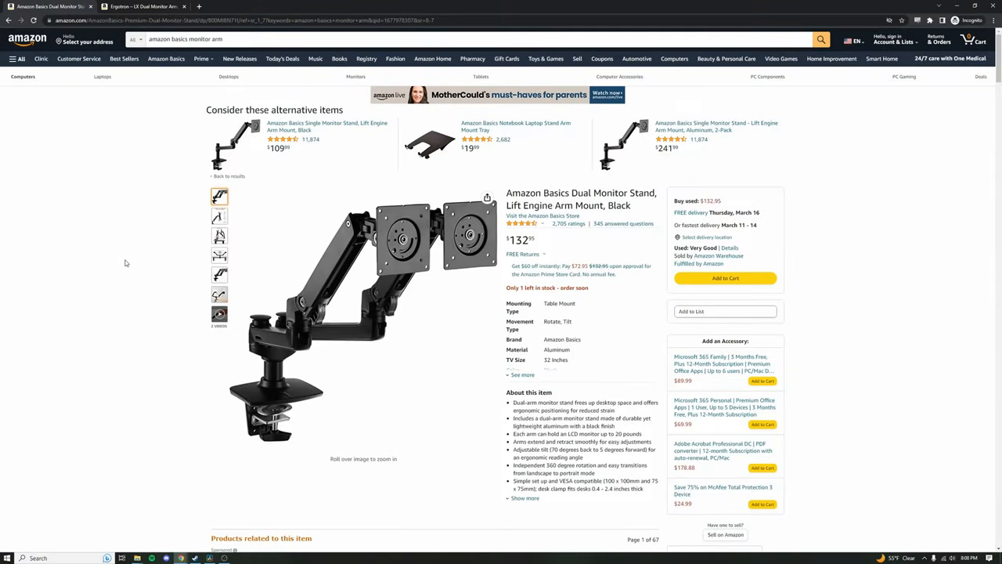
mouse_move(72, 285)
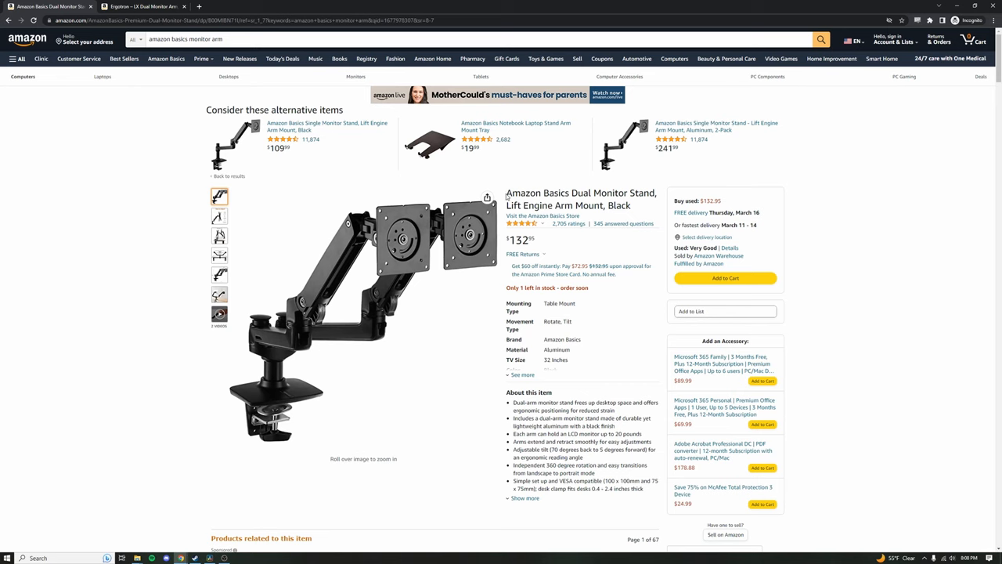
Step: Highlight the Amazon Basics dual stand's name and view its adjustability and dimension photos
drag(507, 192, 618, 205)
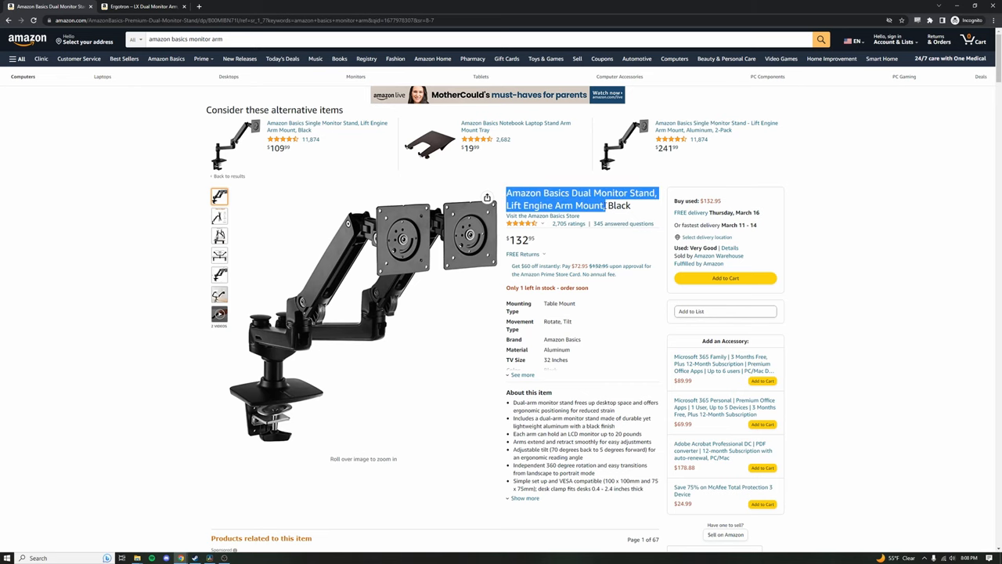
click(219, 217)
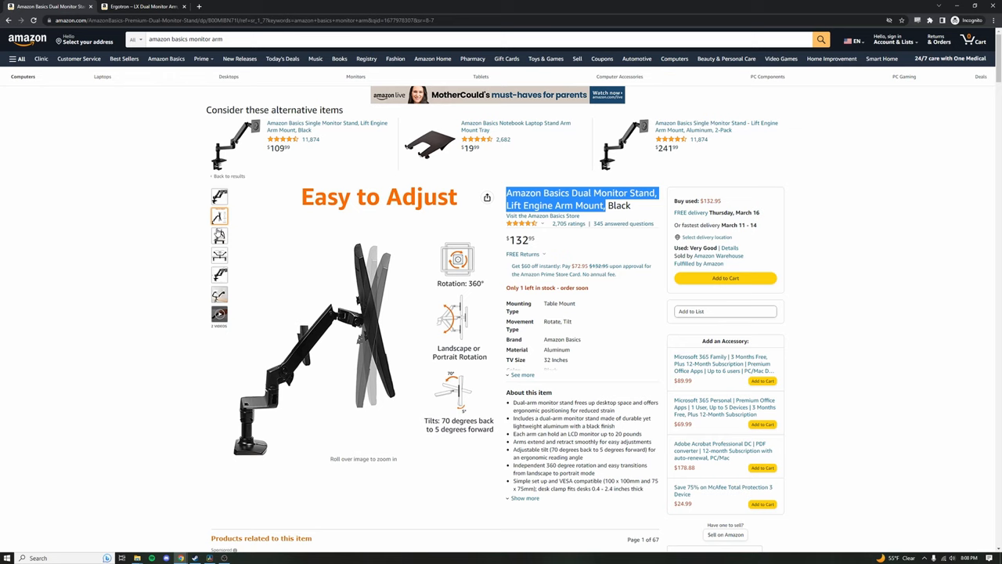
click(219, 255)
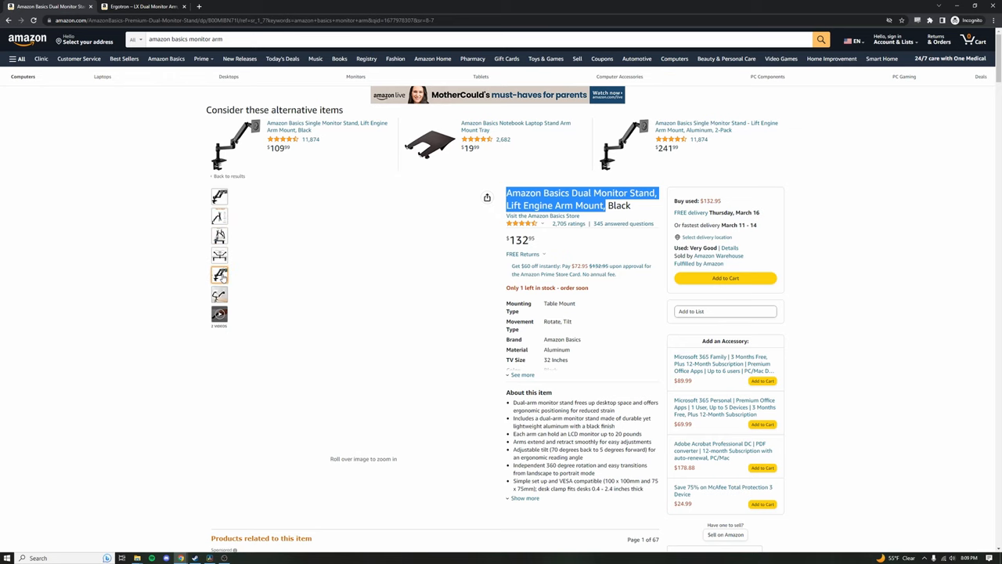
click(219, 275)
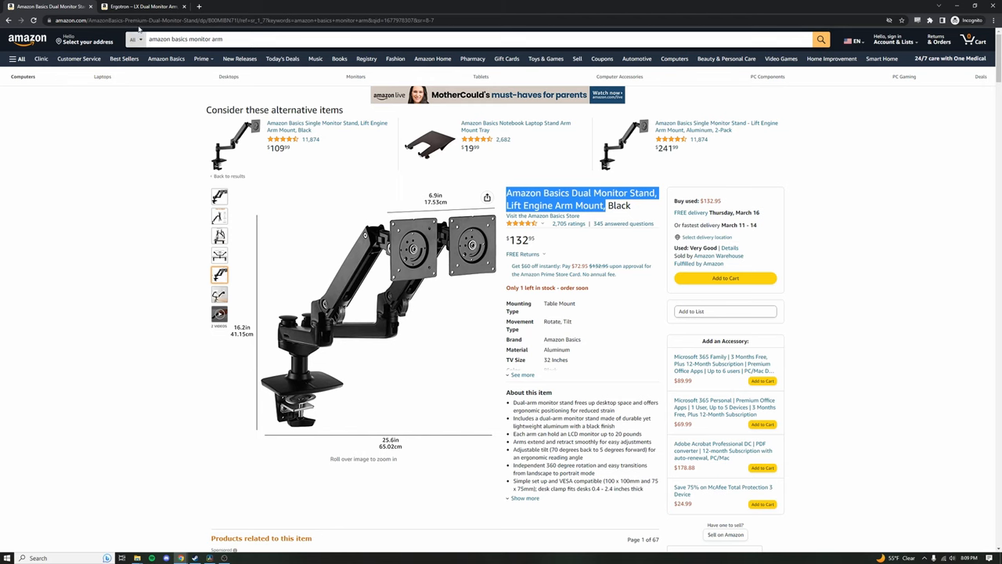
Step: Switch to the $375 Ergotron LX Dual Monitor Arm and view its desk-installed photos
click(142, 7)
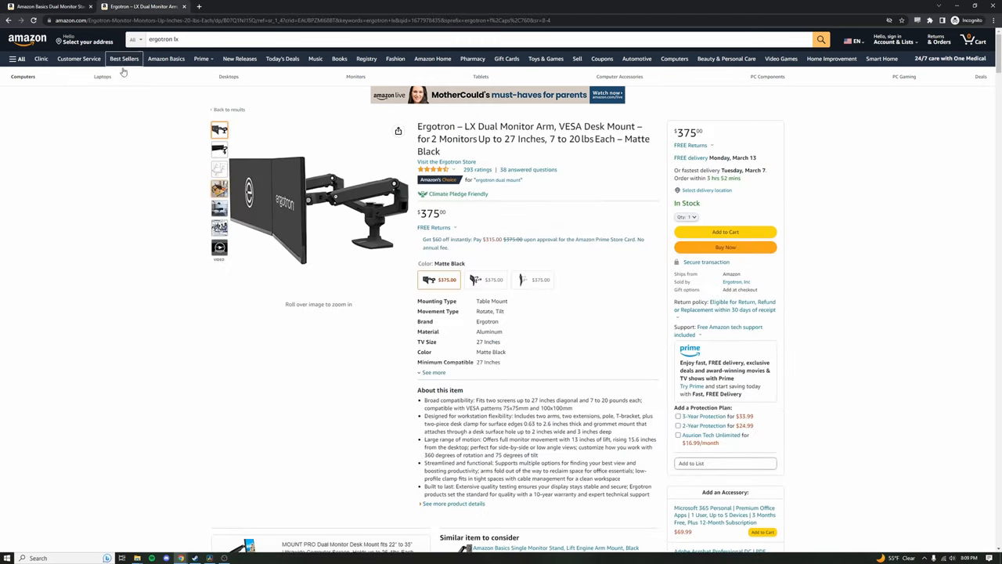
click(219, 150)
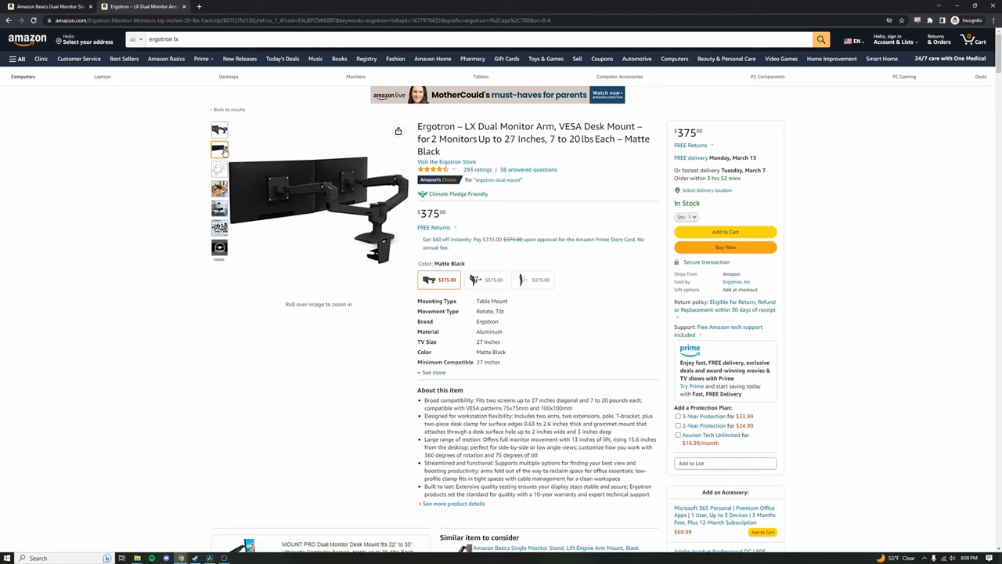
click(219, 150)
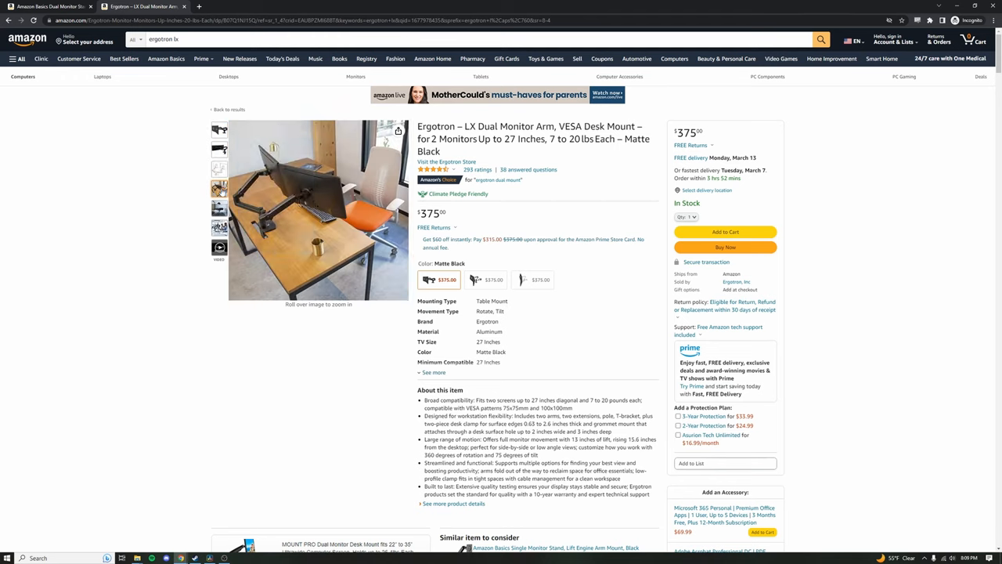